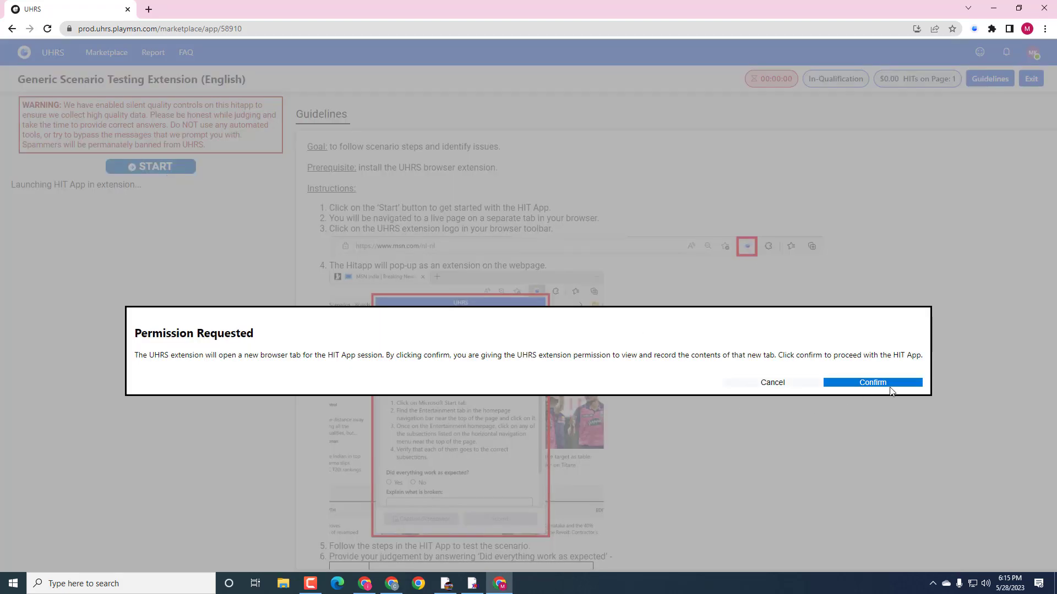
Step: Confirm the Permission Requested dialog so the MSN homepage opens in a new tab
{"action": "left_click", "coordinate": [872, 383]}
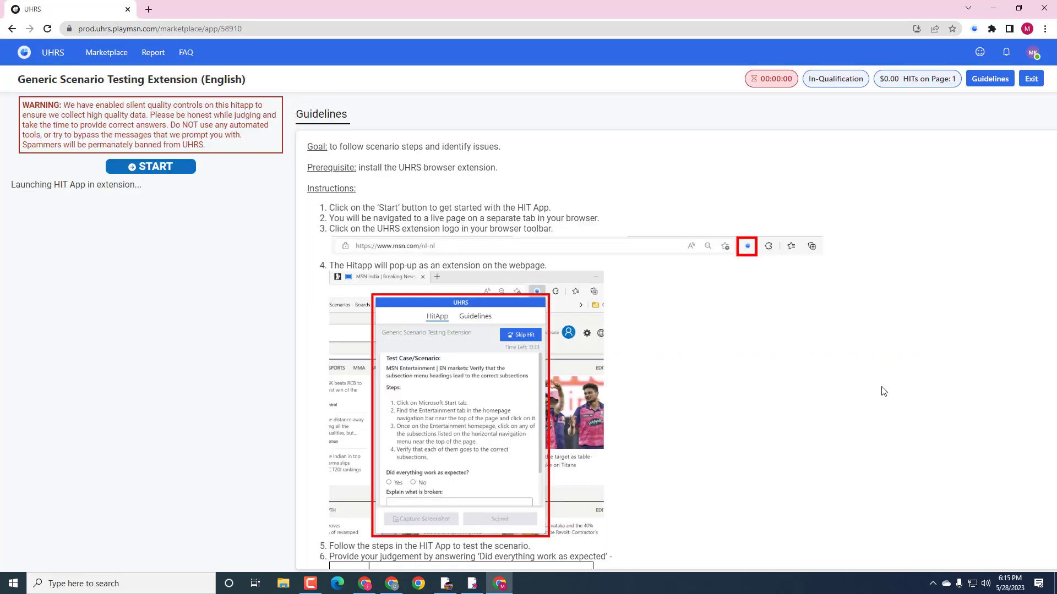
{"action": "left_click", "coordinate": [150, 166]}
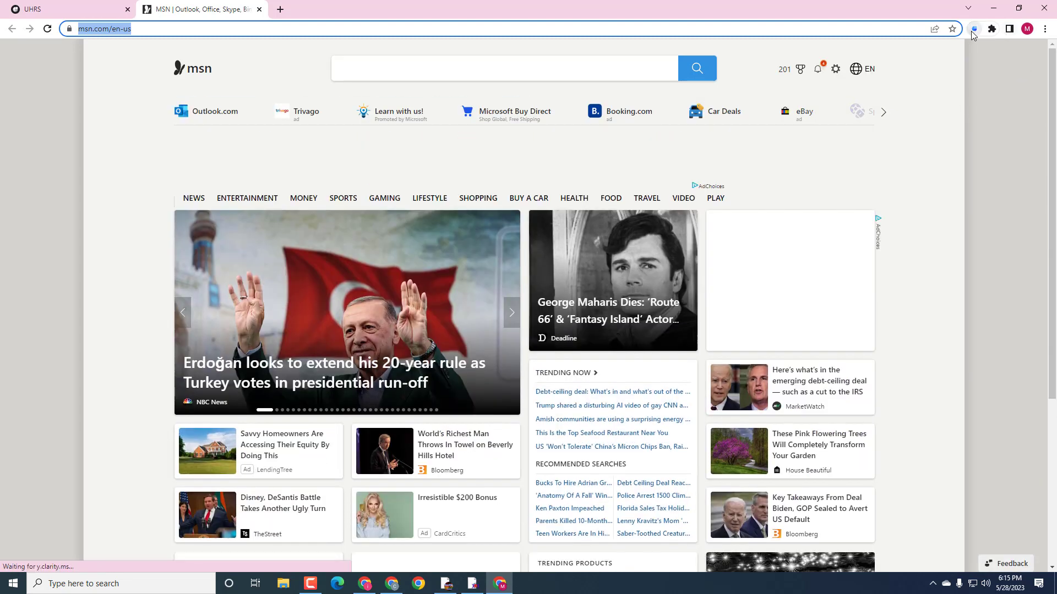
Step: Answer Yes for the BROWSE BY TOP CATEGORIES scenario in the HitApp panel and submit
{"action": "left_click", "coordinate": [974, 28]}
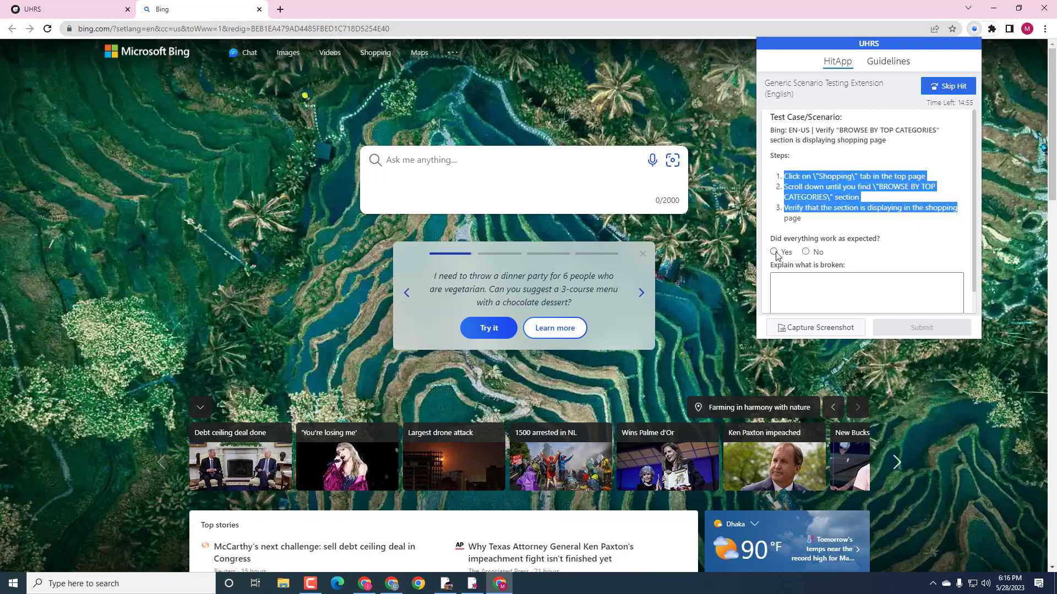
{"action": "left_click", "coordinate": [774, 251]}
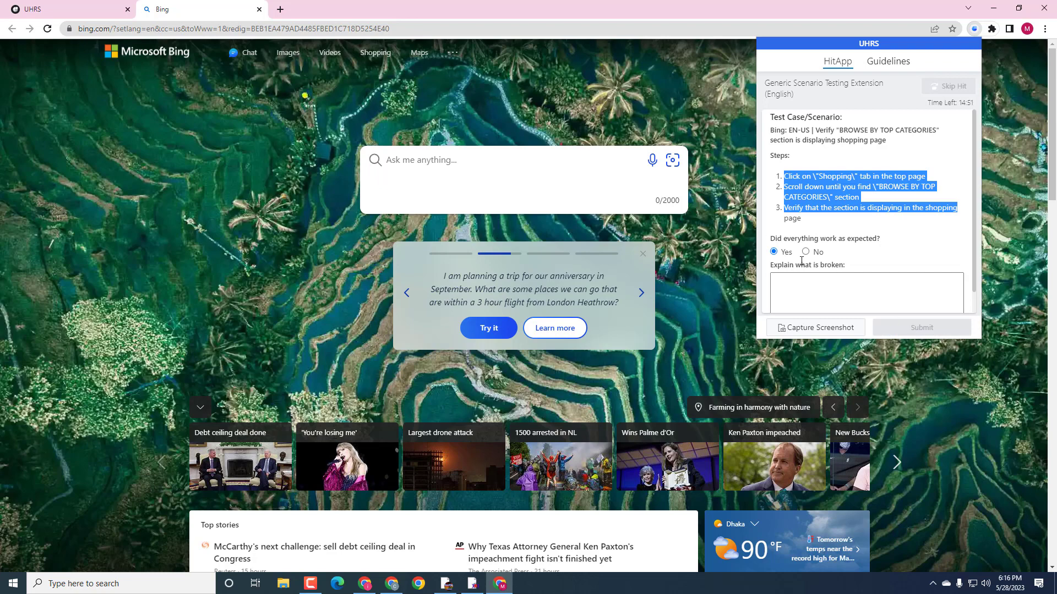
{"action": "left_click", "coordinate": [949, 86]}
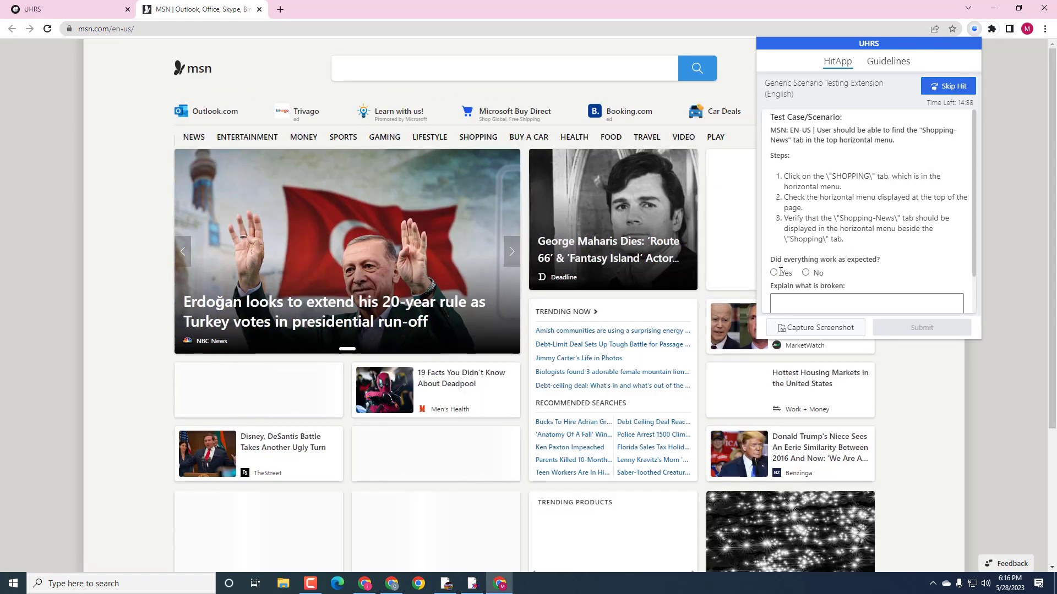
Step: Answer Yes for the Shopping-News and travel tab scenarios and submit
{"action": "left_click", "coordinate": [773, 273]}
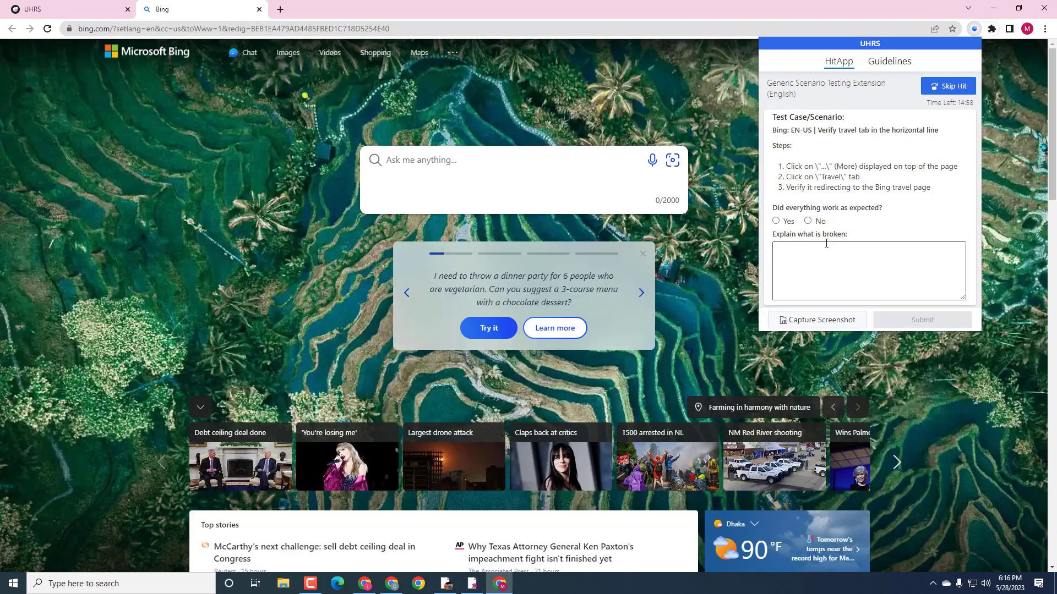
{"action": "left_click", "coordinate": [775, 221]}
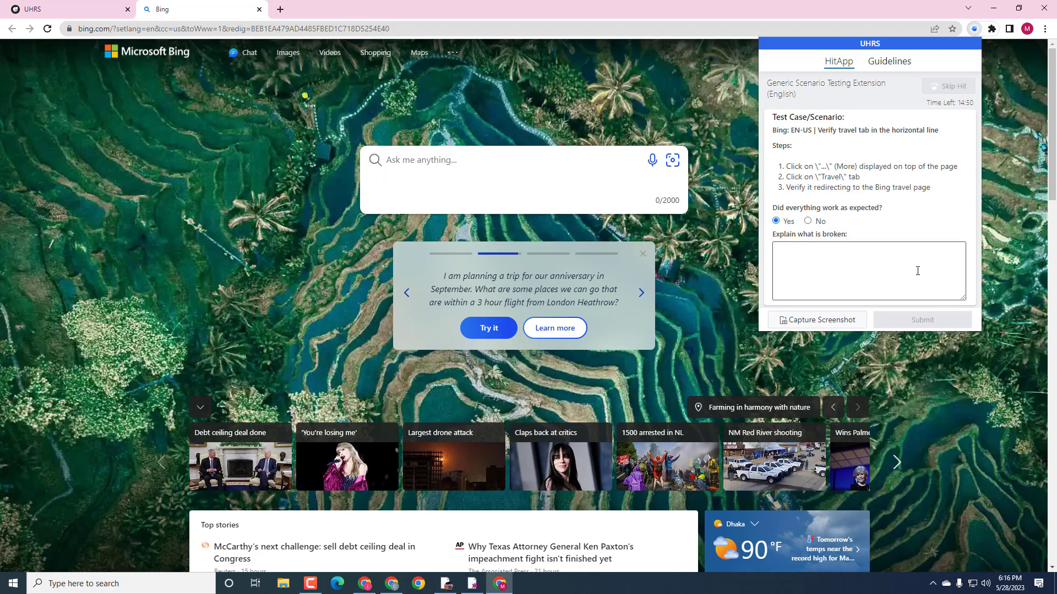
{"action": "left_click", "coordinate": [948, 86]}
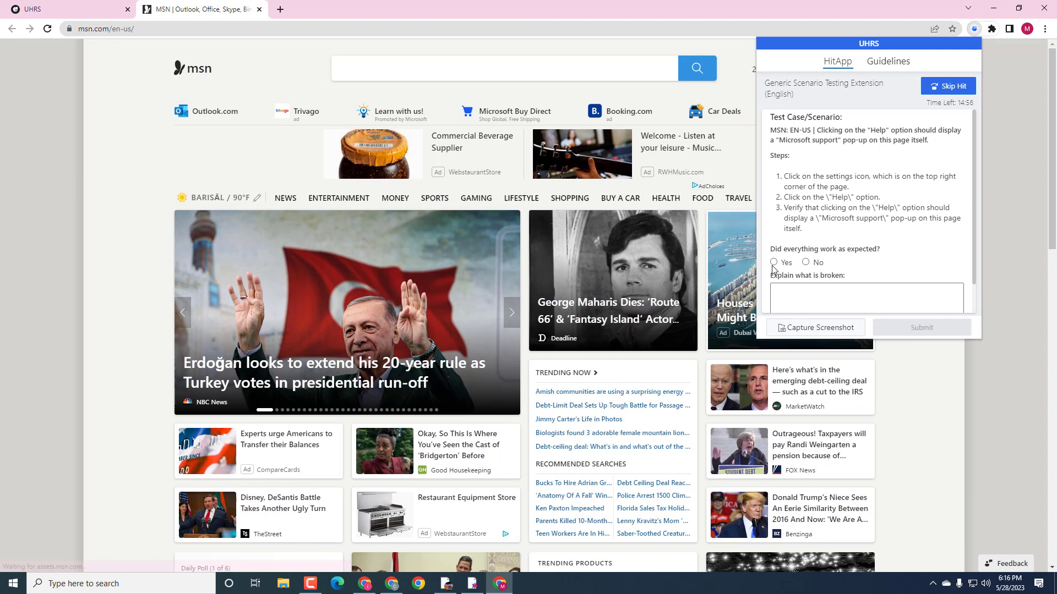
Step: Answer Yes for the Help pop-up, News tab and Weather card scenarios
{"action": "left_click", "coordinate": [773, 263]}
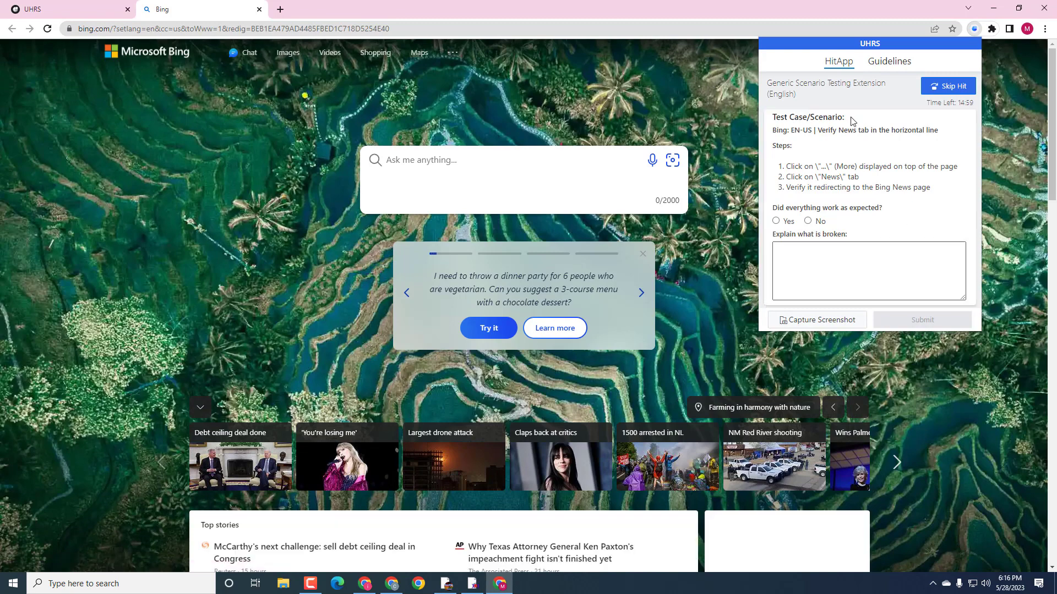
{"action": "left_click", "coordinate": [776, 221]}
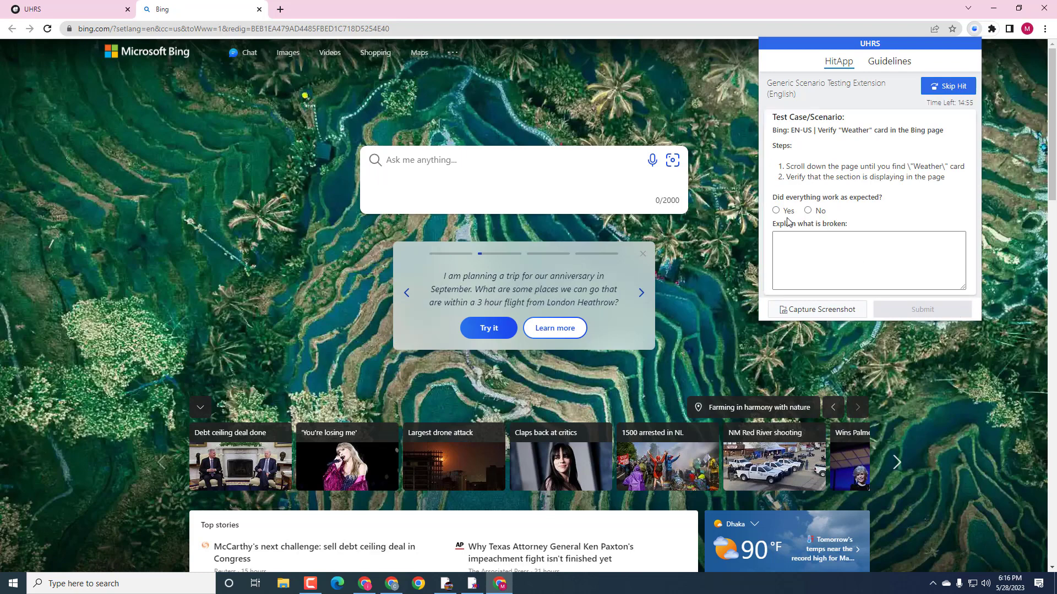
{"action": "left_click", "coordinate": [776, 210]}
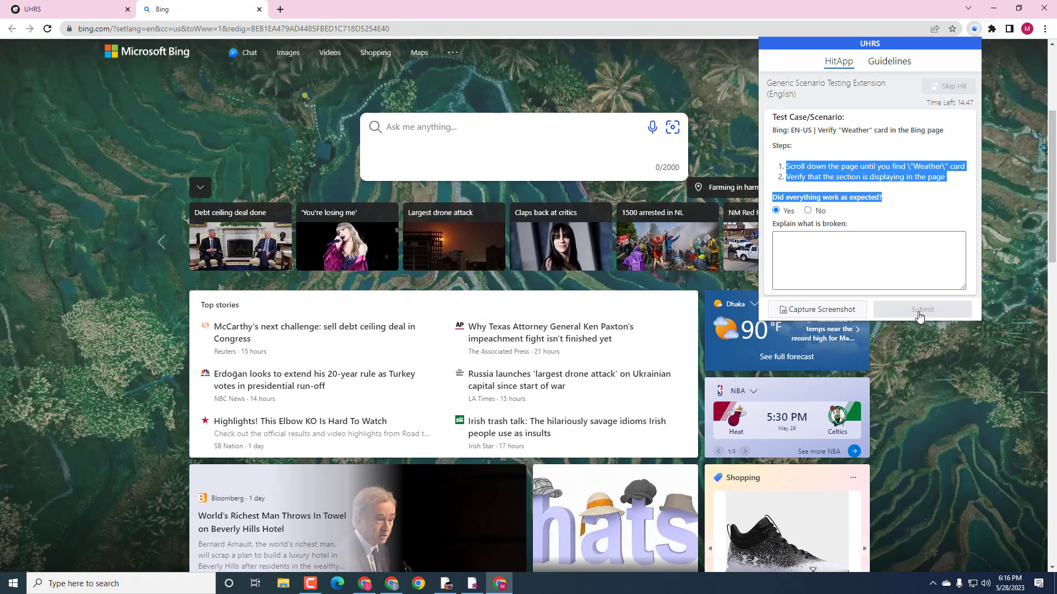
{"action": "left_click", "coordinate": [948, 86]}
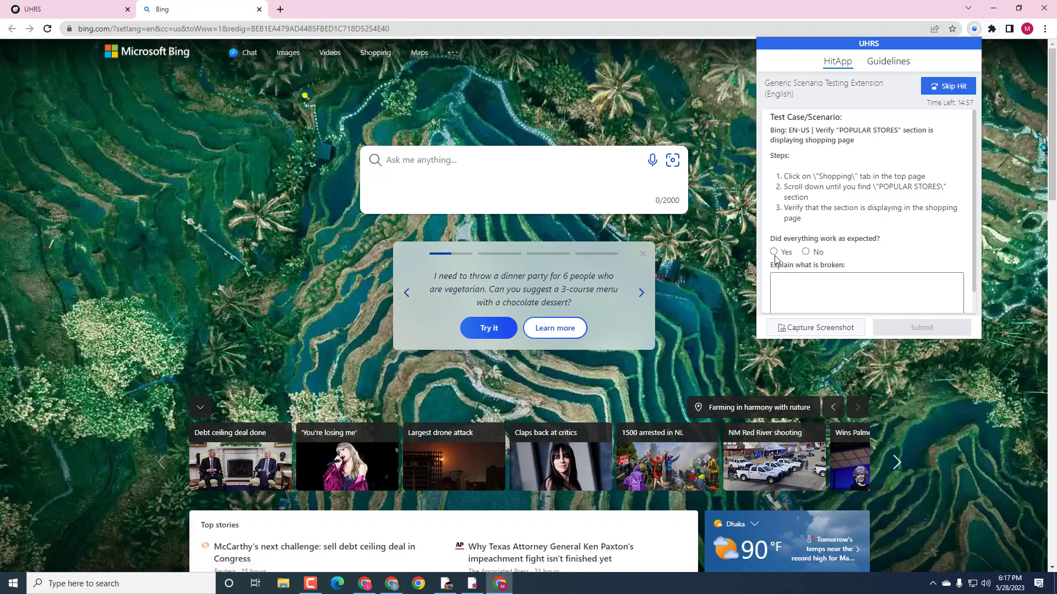
Step: Answer Yes for the POPULAR STORES, microphone icon and image search icon scenarios
{"action": "left_click", "coordinate": [773, 252]}
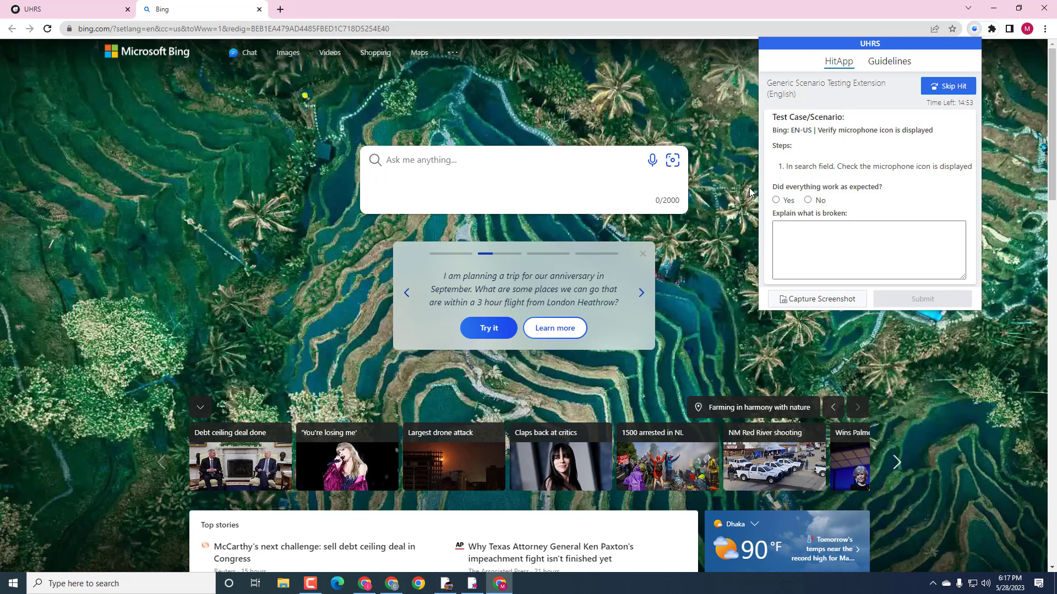
{"action": "left_click", "coordinate": [776, 199]}
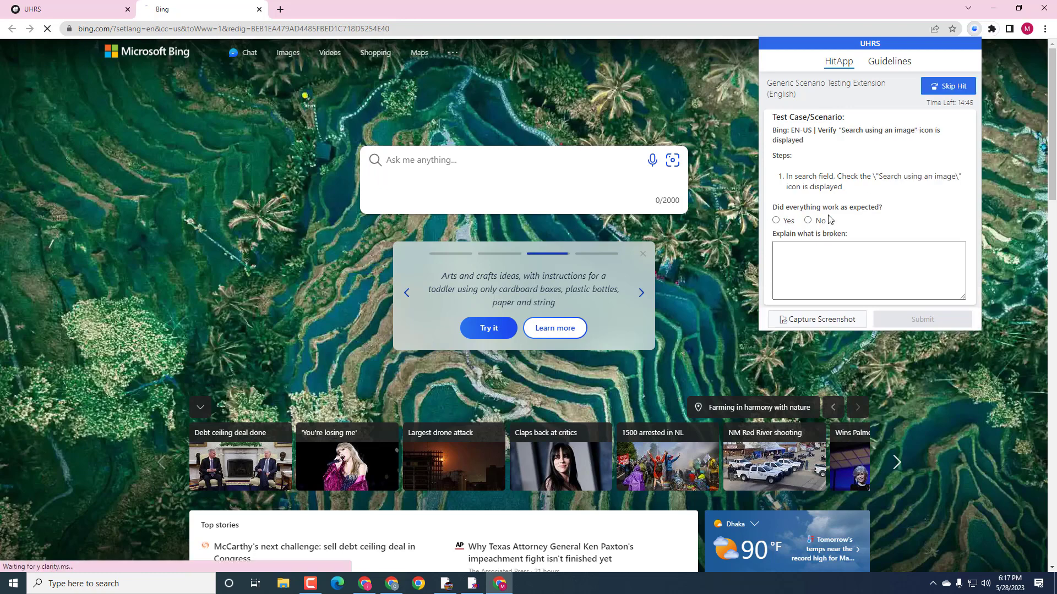
{"action": "left_click", "coordinate": [775, 220]}
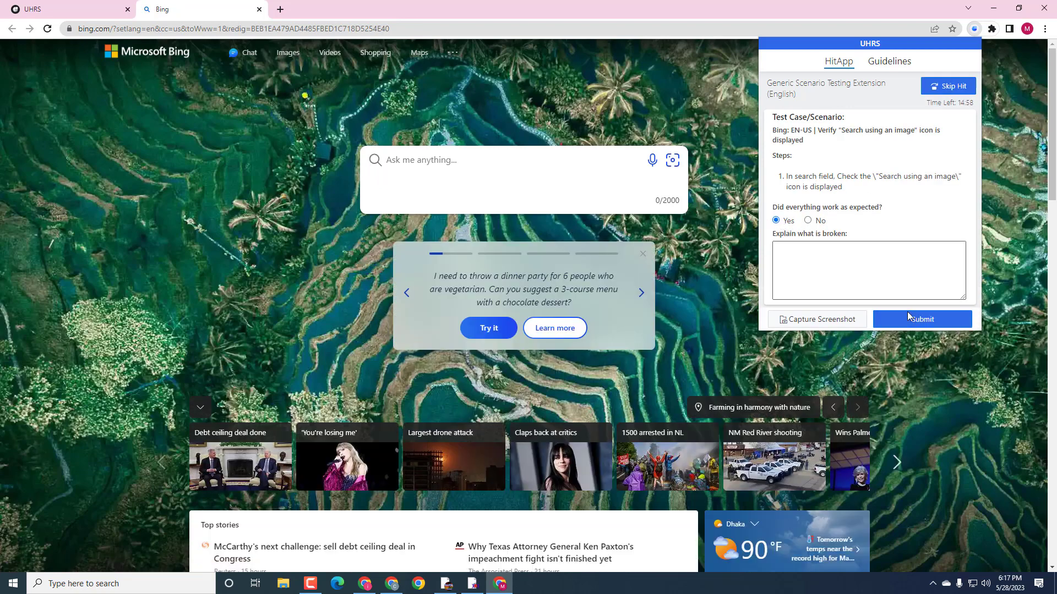
Step: Submit the final answer and highlight the 'passed the qualification test' message
{"action": "left_click", "coordinate": [922, 319]}
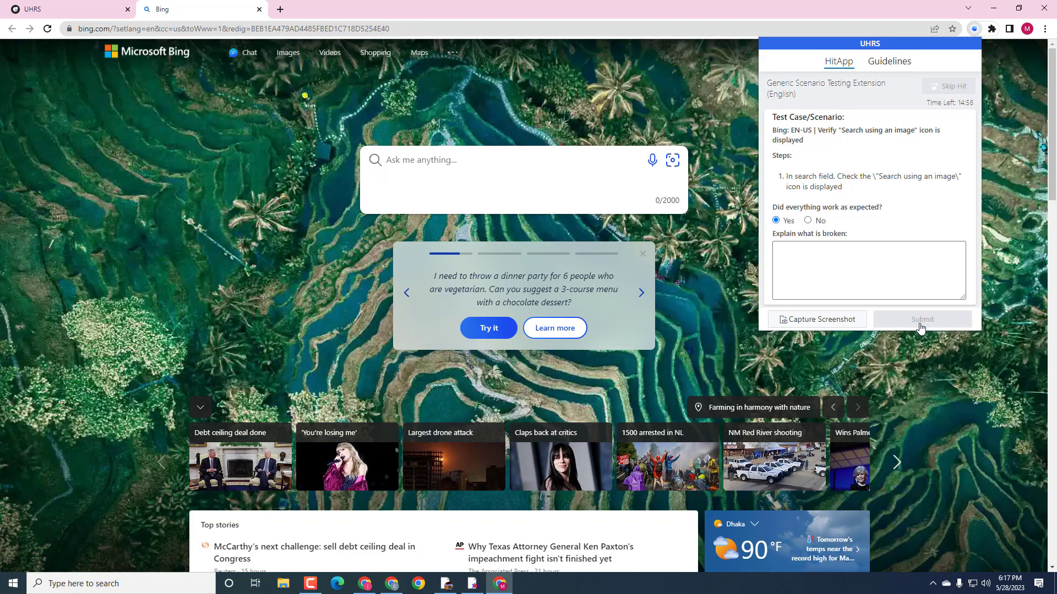
{"action": "left_click", "coordinate": [922, 319]}
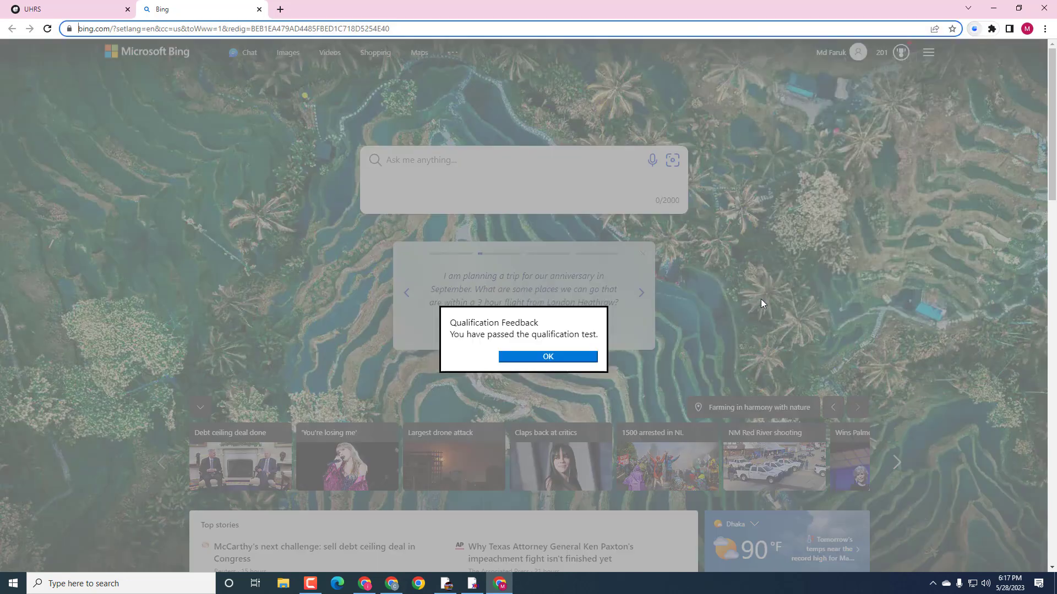
{"action": "left_click_drag", "start_coordinate": [450, 334], "coordinate": [510, 334]}
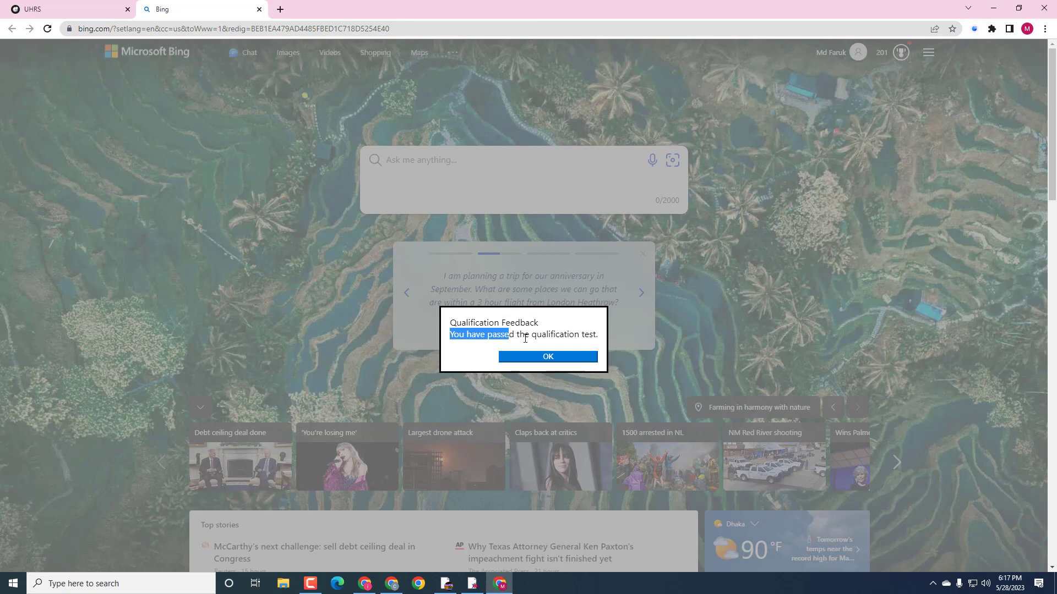